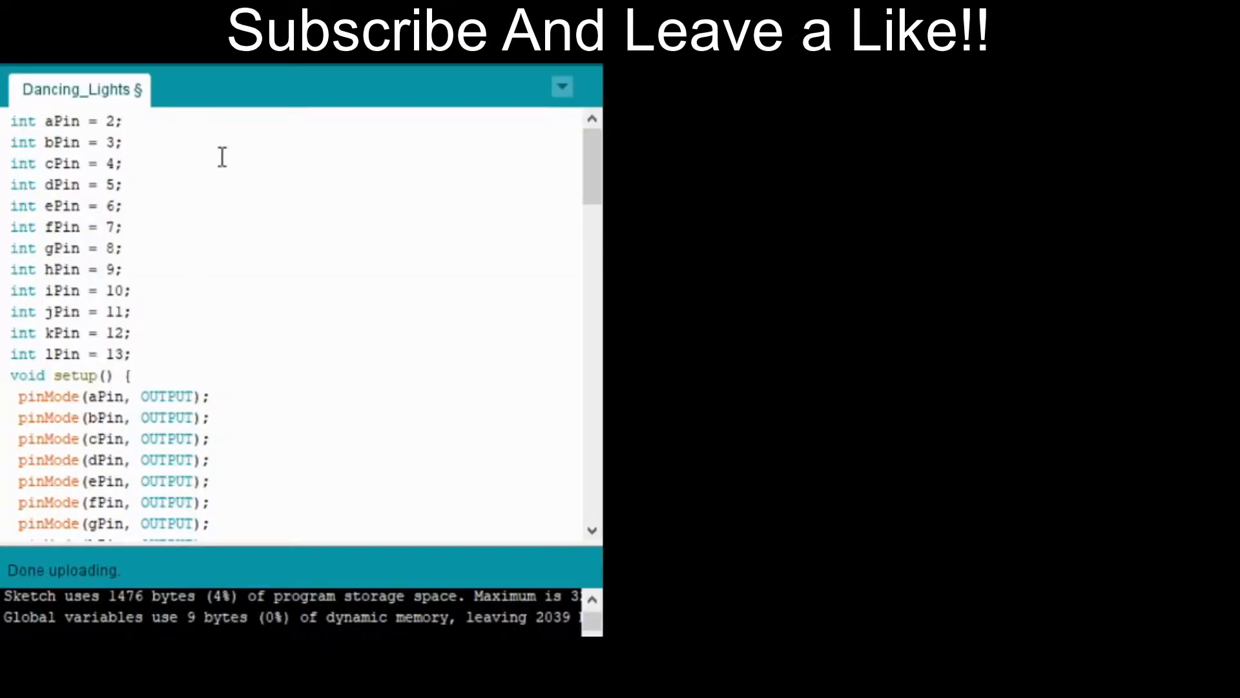
{"action": "mouse_move", "coordinate": [55, 173]}
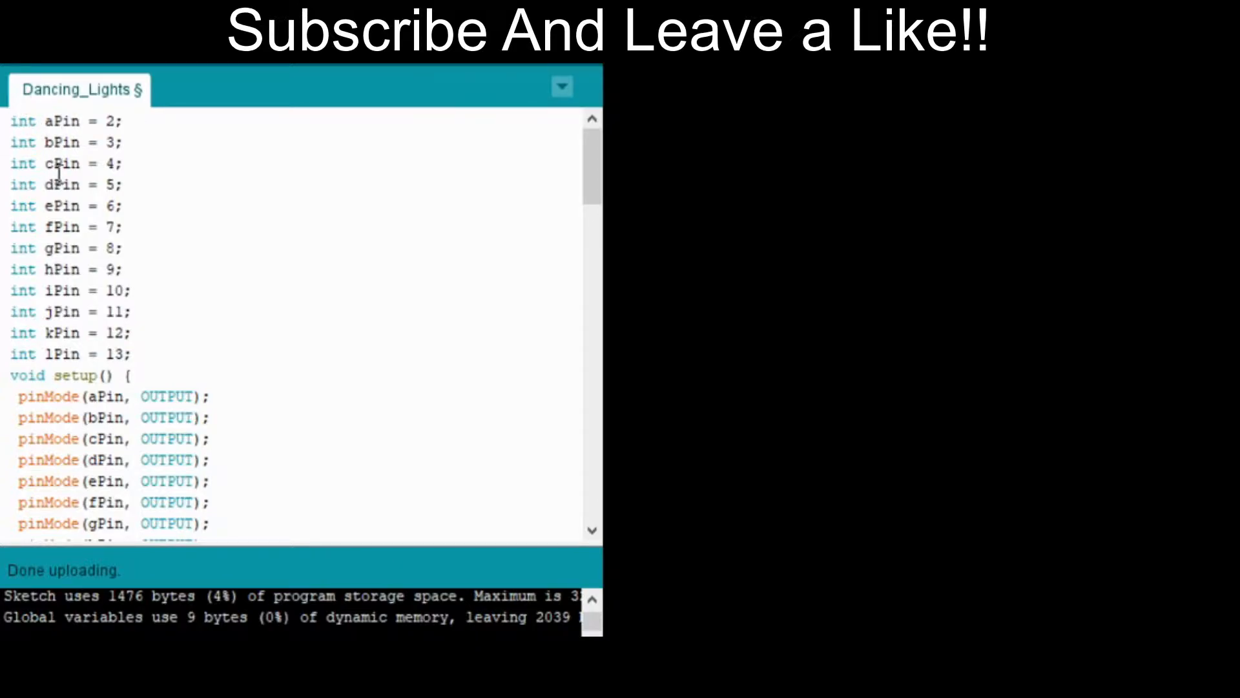
{"action": "scroll", "scroll_direction": "down", "scroll_amount": 3}
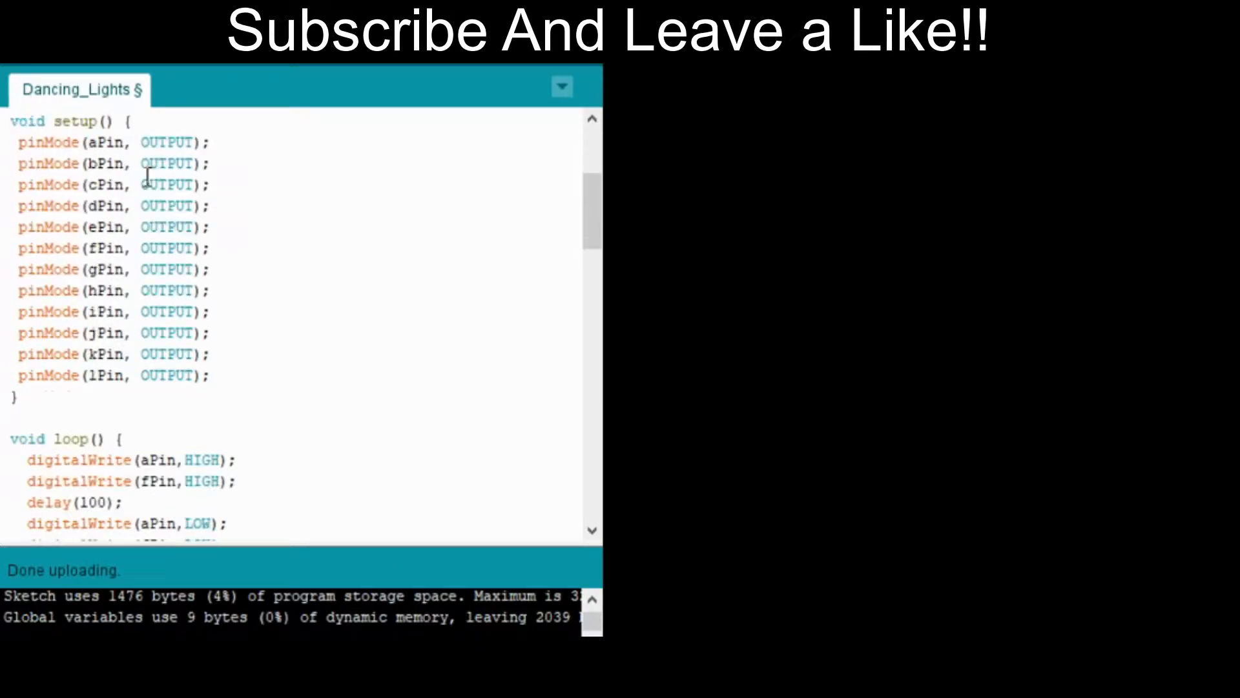
{"action": "scroll", "scroll_direction": "down", "scroll_amount": 3}
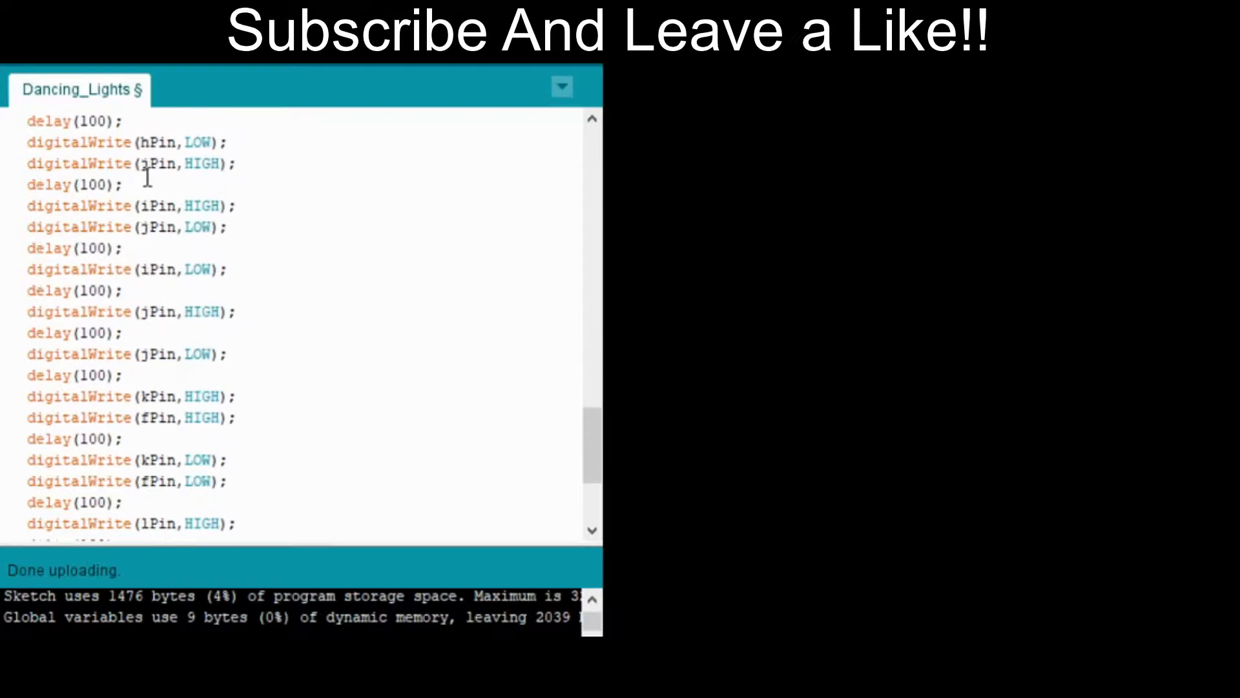
{"action": "scroll", "scroll_direction": "down", "scroll_amount": 3}
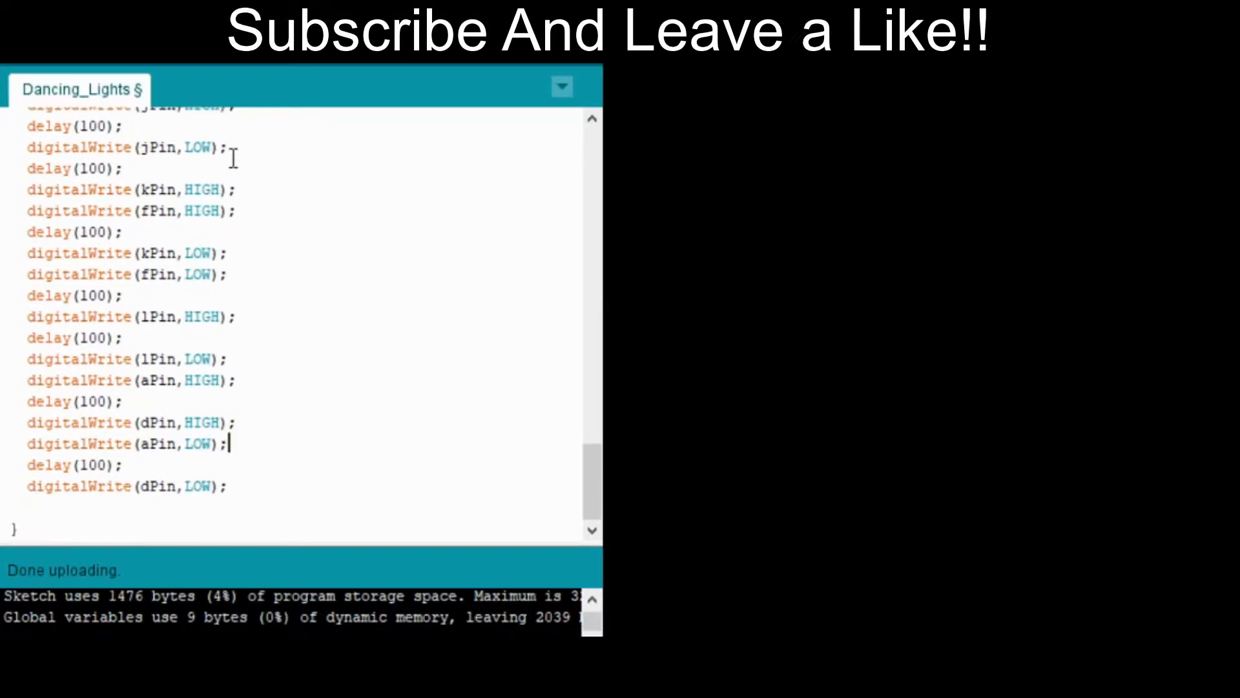
{"action": "scroll", "scroll_direction": "down", "scroll_amount": 3}
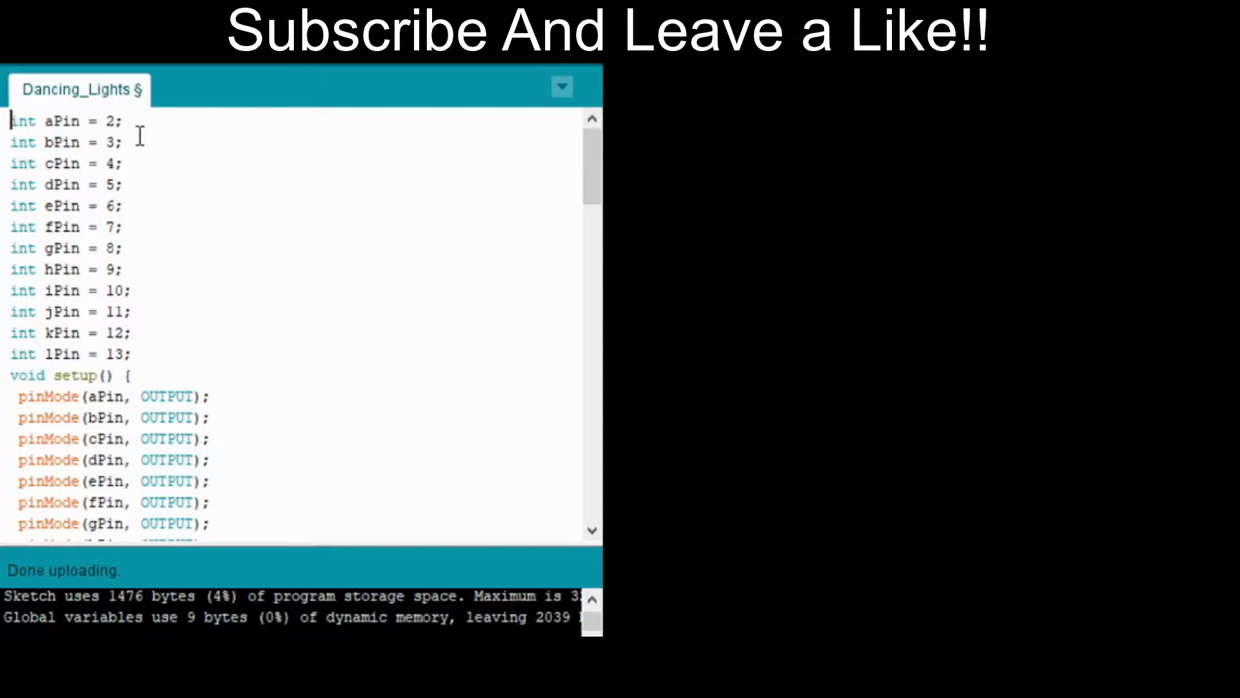
{"action": "scroll", "scroll_direction": "down", "scroll_amount": 3}
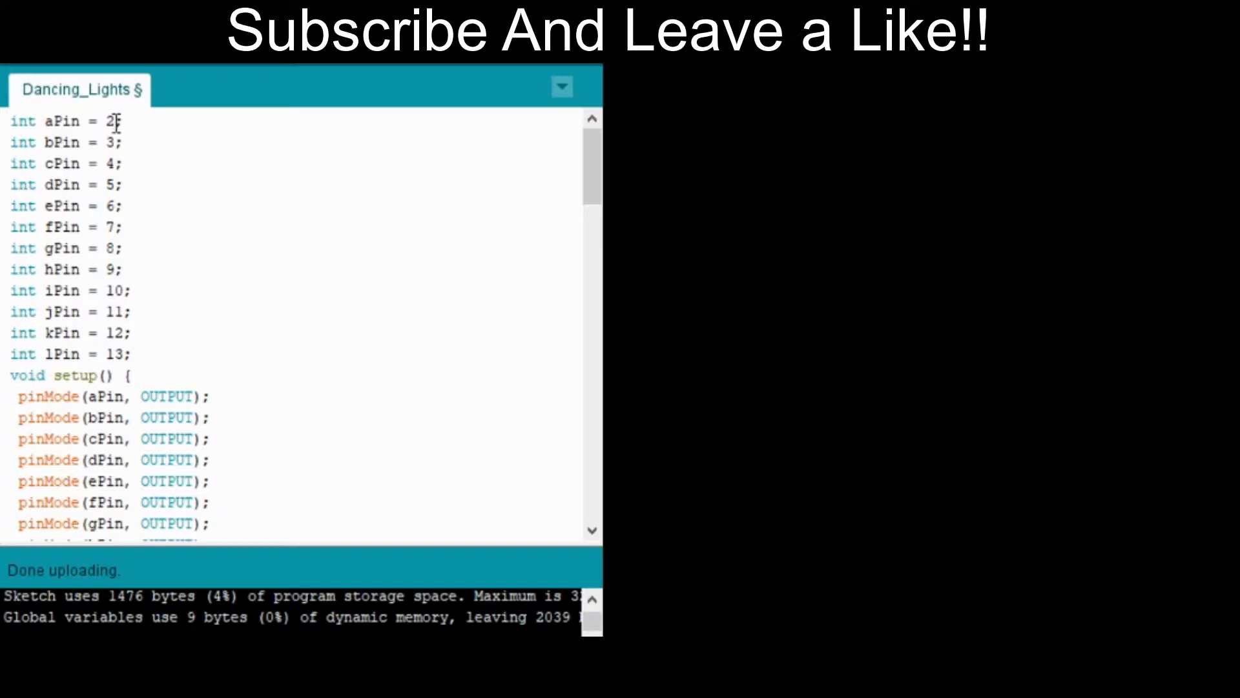
{"action": "mouse_move", "coordinate": [126, 246]}
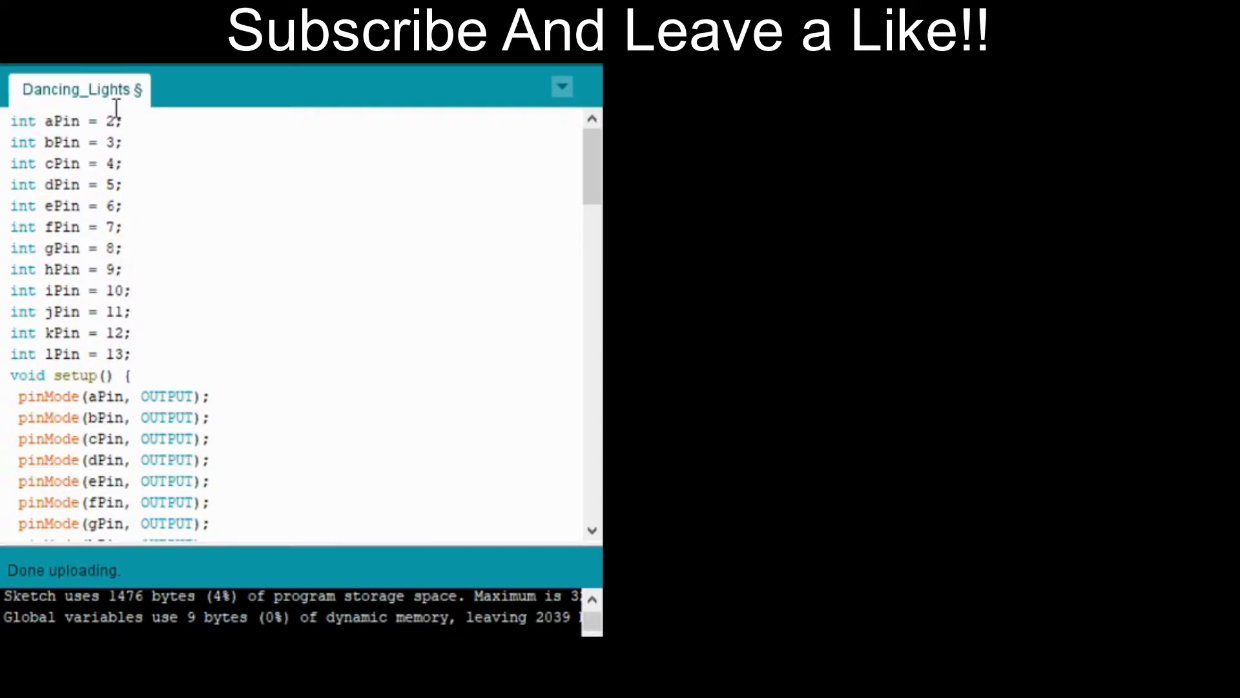
{"action": "mouse_move", "coordinate": [118, 158]}
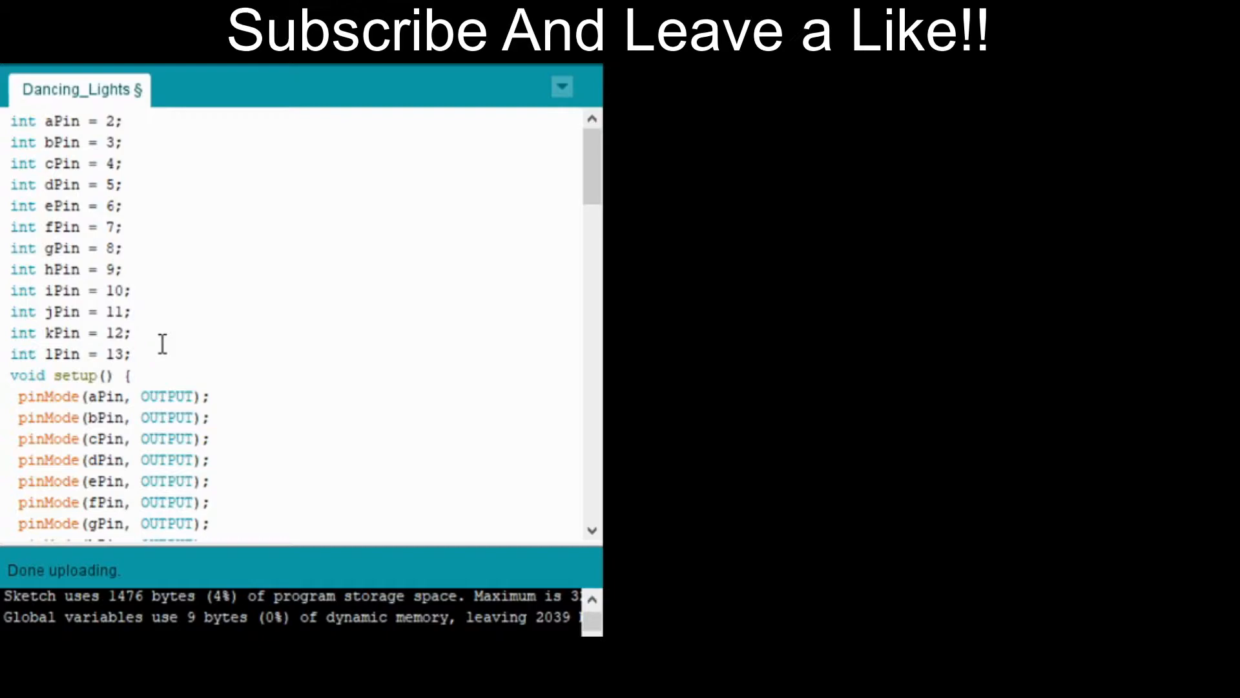
{"action": "scroll", "scroll_direction": "down", "scroll_amount": 3}
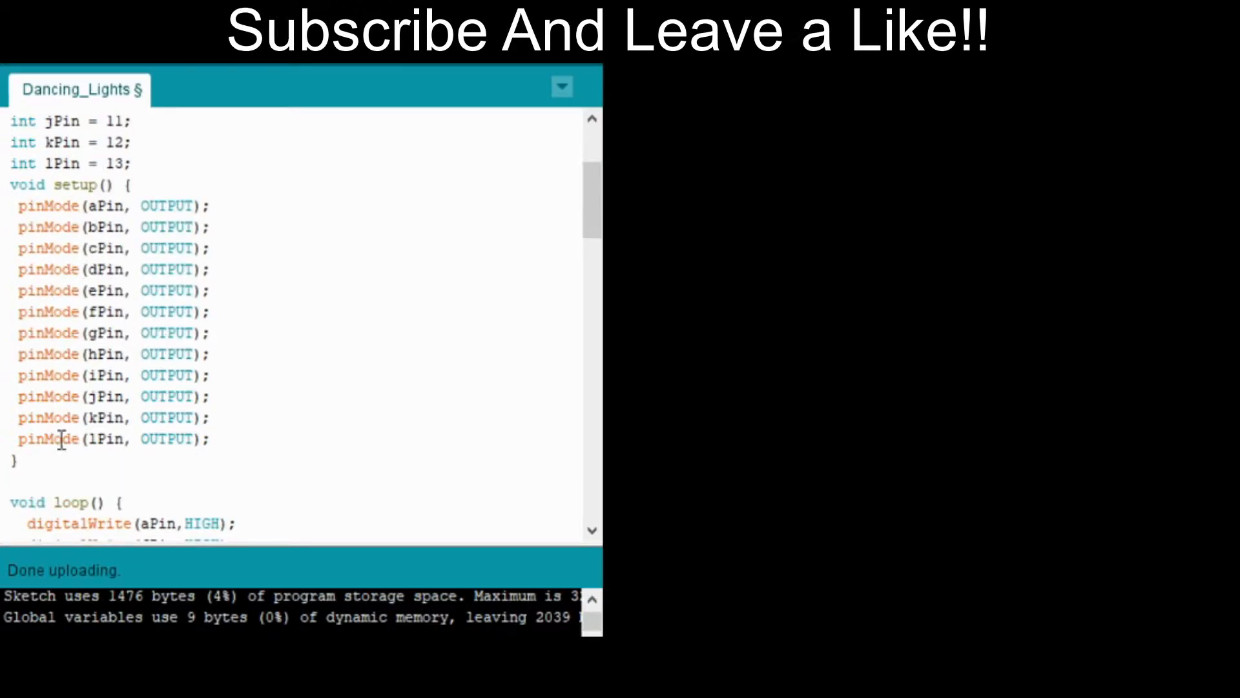
{"action": "mouse_move", "coordinate": [193, 396]}
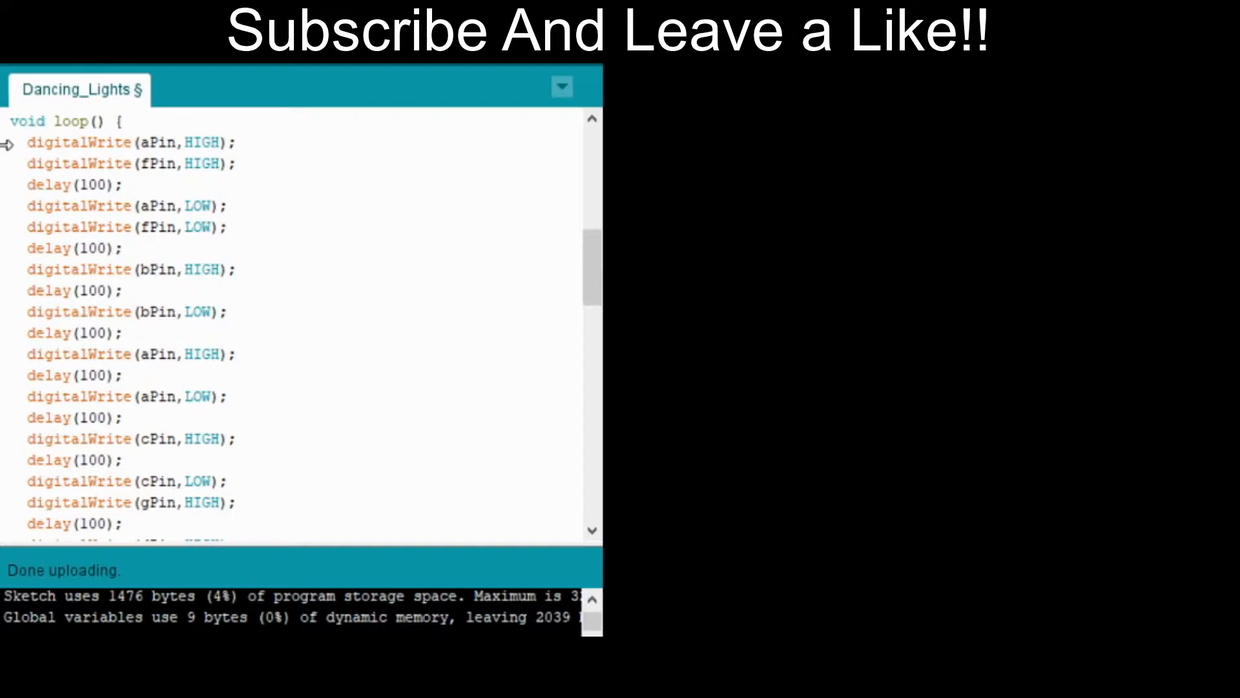
{"action": "scroll", "scroll_direction": "down", "scroll_amount": 3}
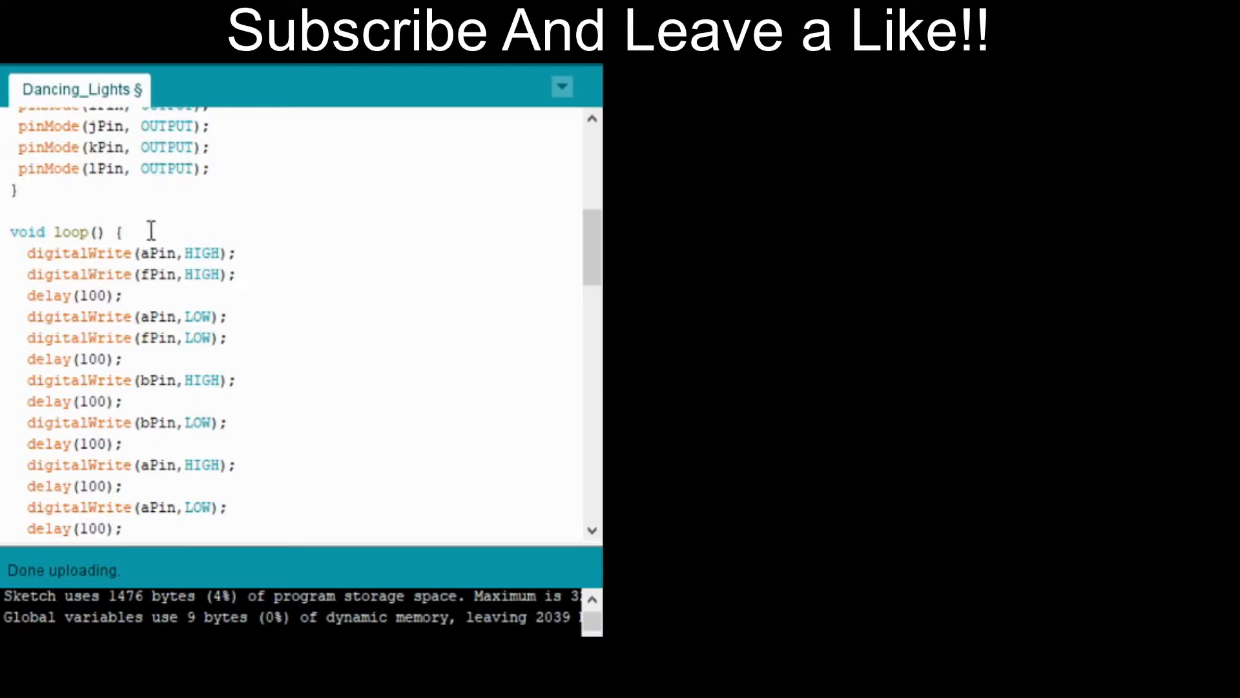
{"action": "mouse_move", "coordinate": [135, 245]}
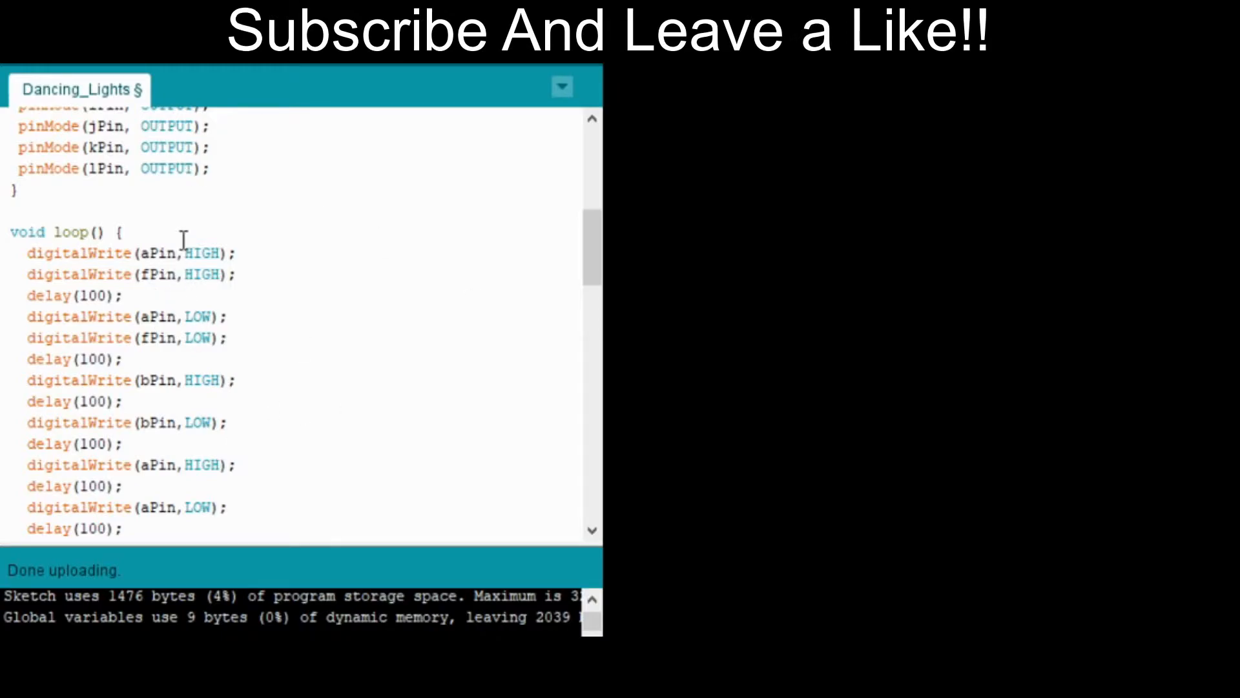
{"action": "mouse_move", "coordinate": [197, 274]}
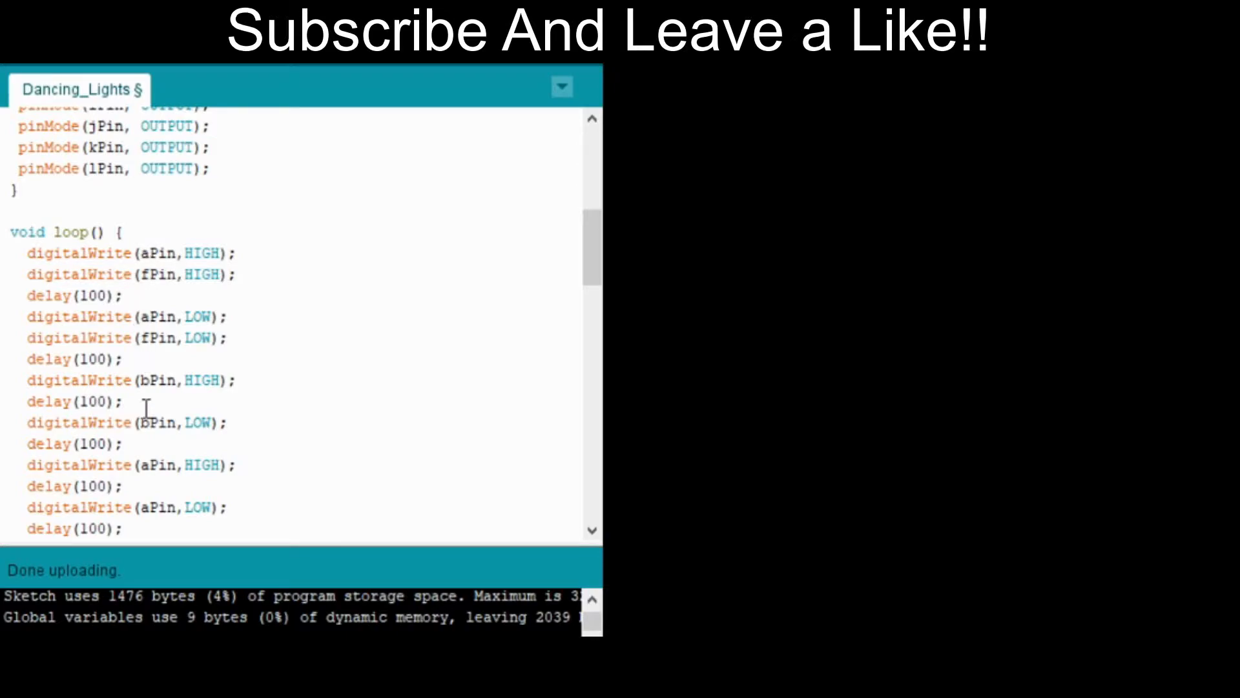
{"action": "scroll", "scroll_direction": "down", "scroll_amount": 3}
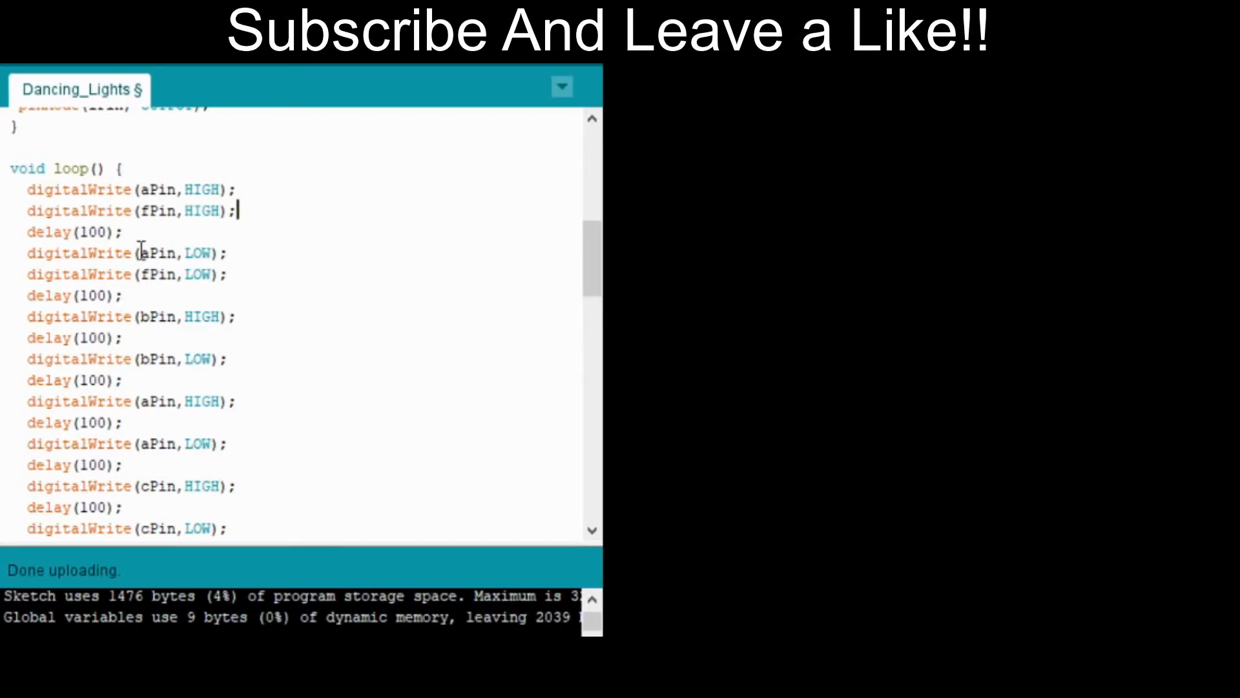
{"action": "double_click", "coordinate": [53, 232]}
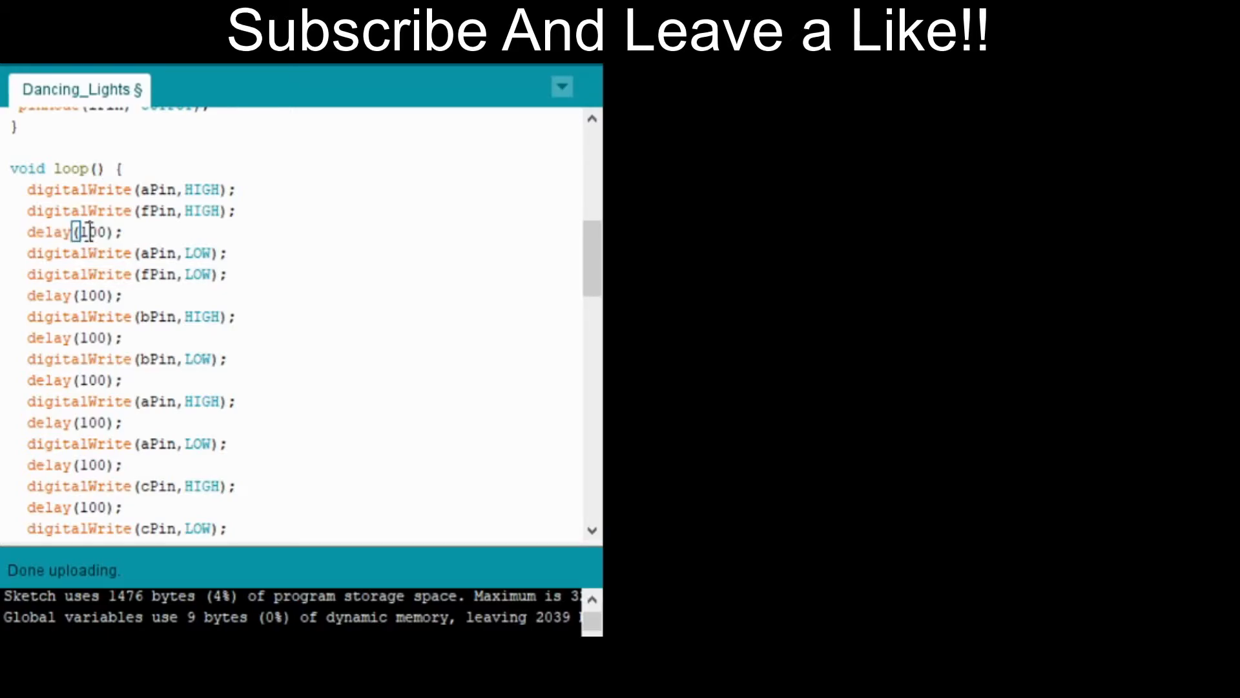
{"action": "double_click", "coordinate": [87, 232]}
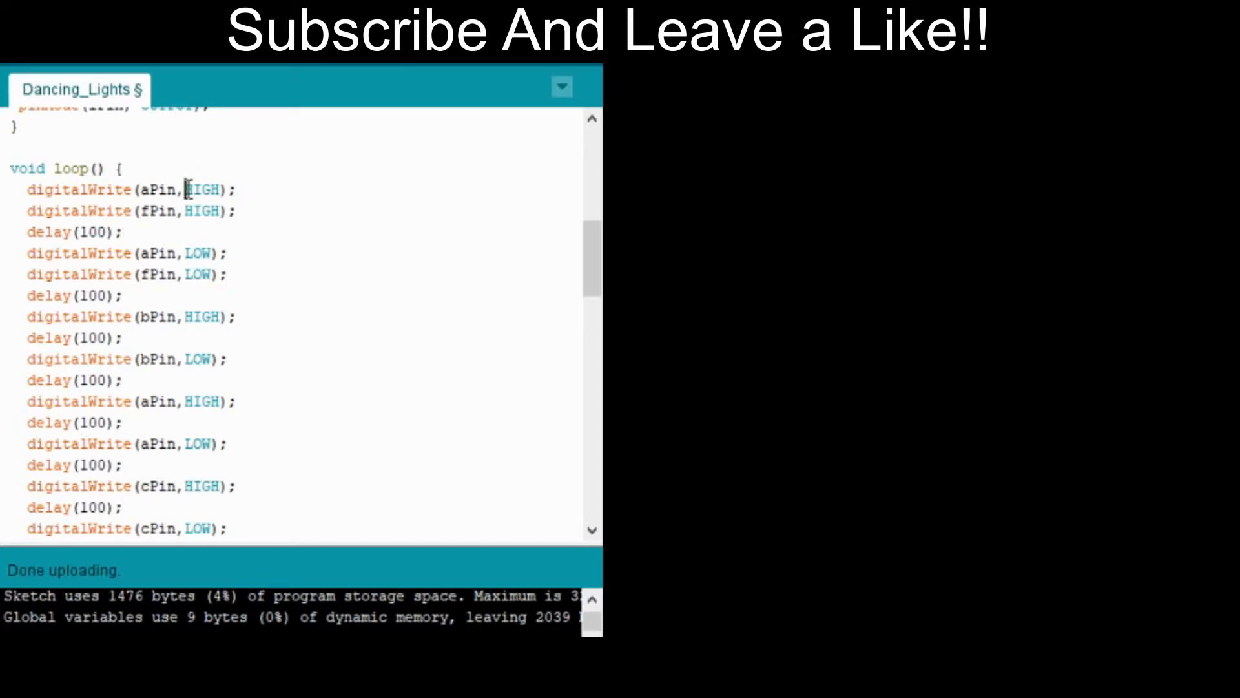
{"action": "double_click", "coordinate": [203, 187]}
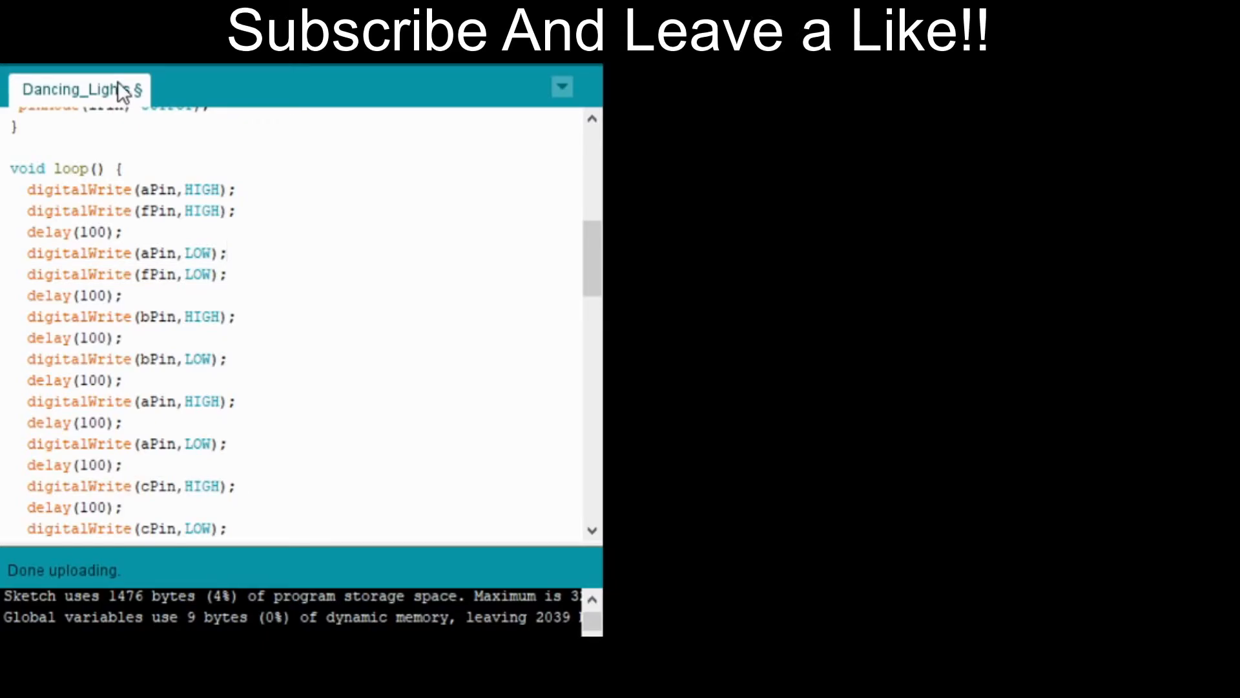
{"action": "scroll", "scroll_direction": "down", "scroll_amount": 3}
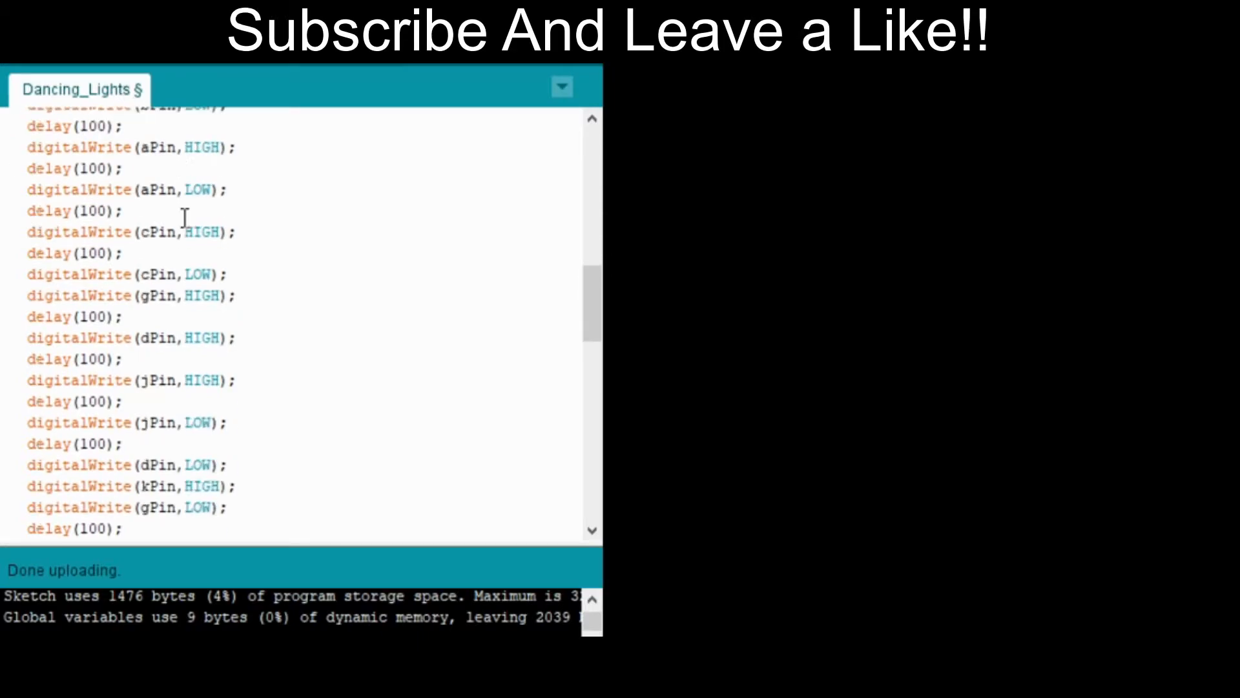
{"action": "scroll", "scroll_direction": "down", "scroll_amount": 3}
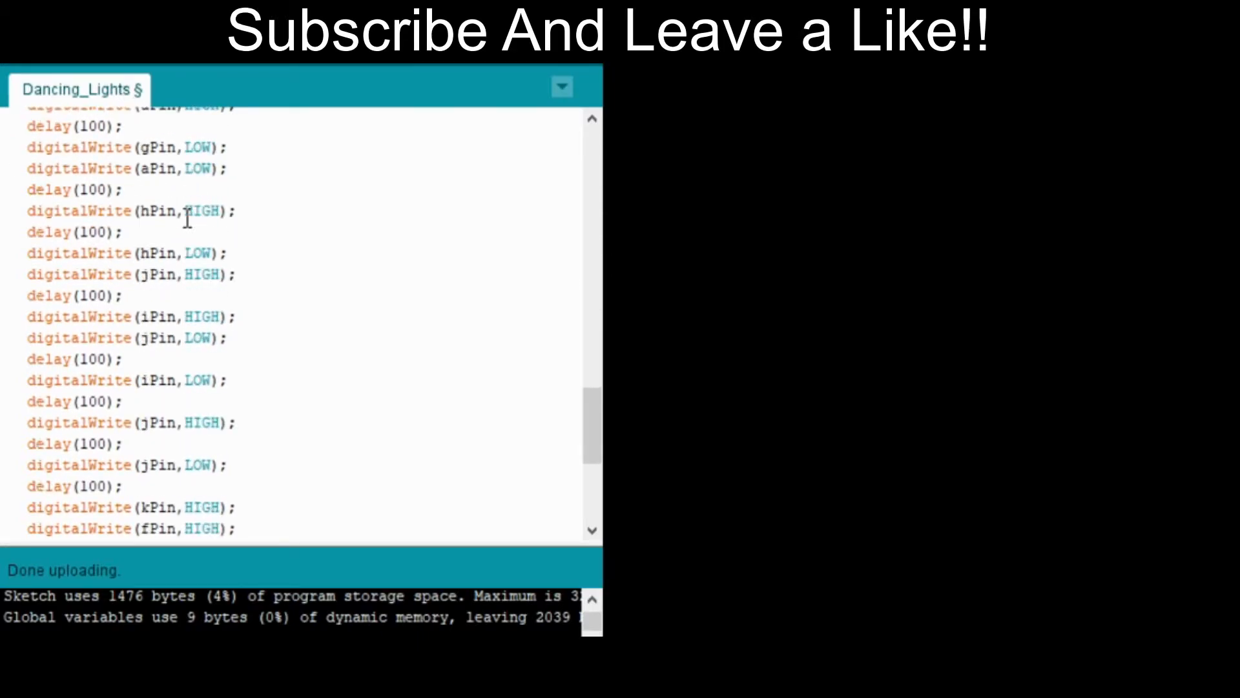
{"action": "scroll", "scroll_direction": "down", "scroll_amount": 3}
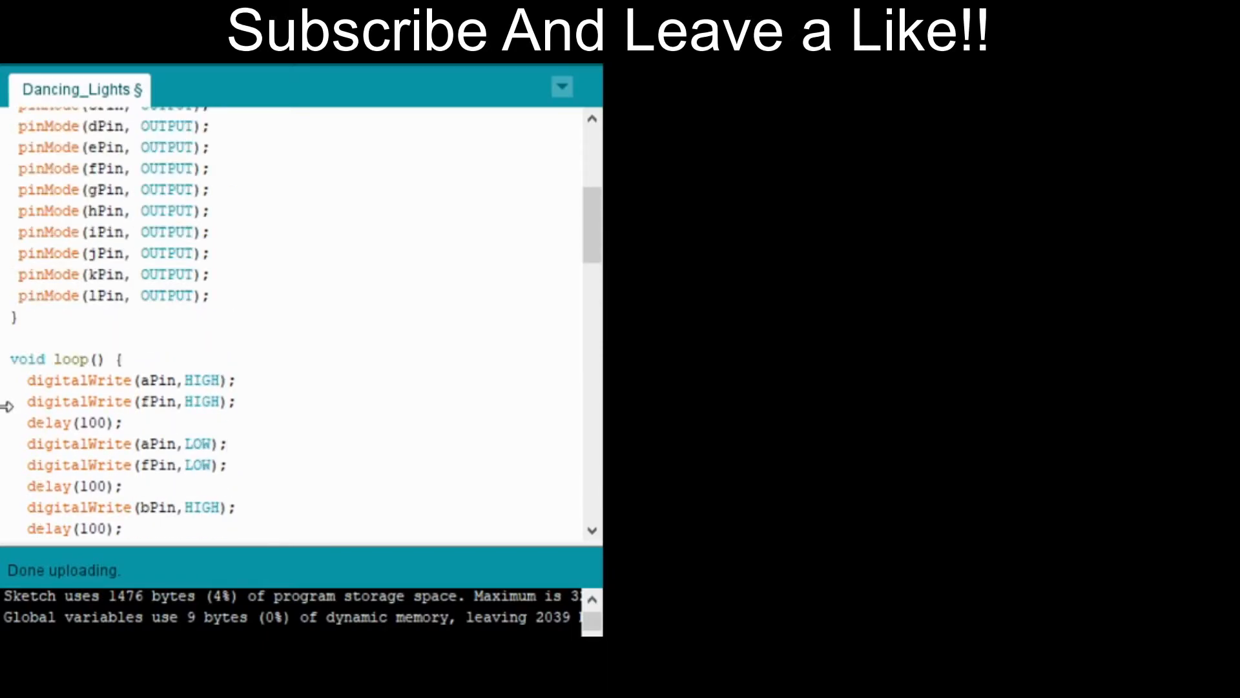
{"action": "scroll", "scroll_direction": "down", "scroll_amount": 3}
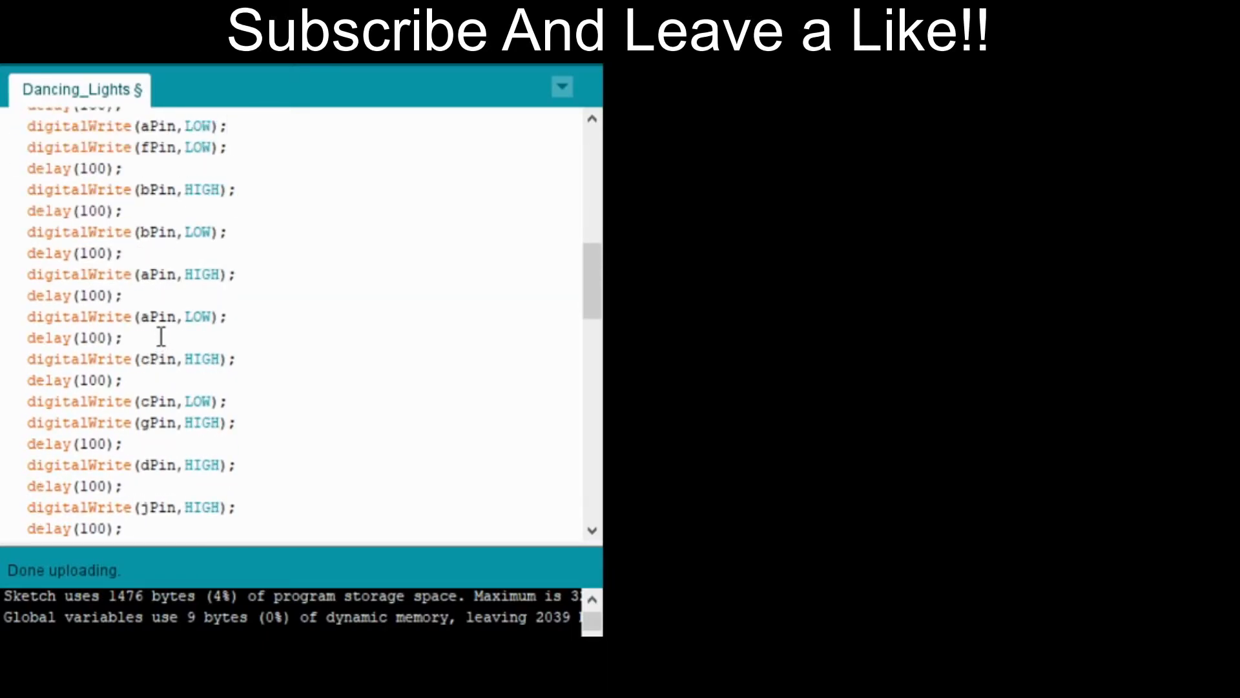
{"action": "scroll", "scroll_direction": "down", "scroll_amount": 3}
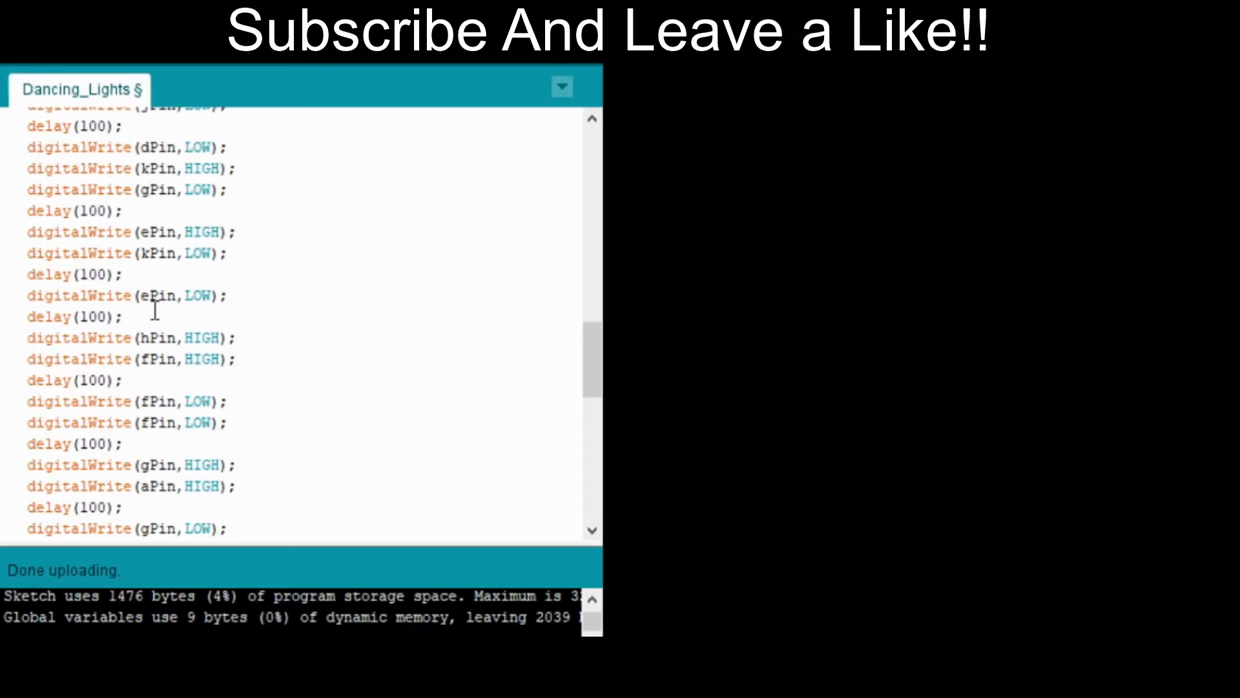
{"action": "scroll", "scroll_direction": "down", "scroll_amount": 3}
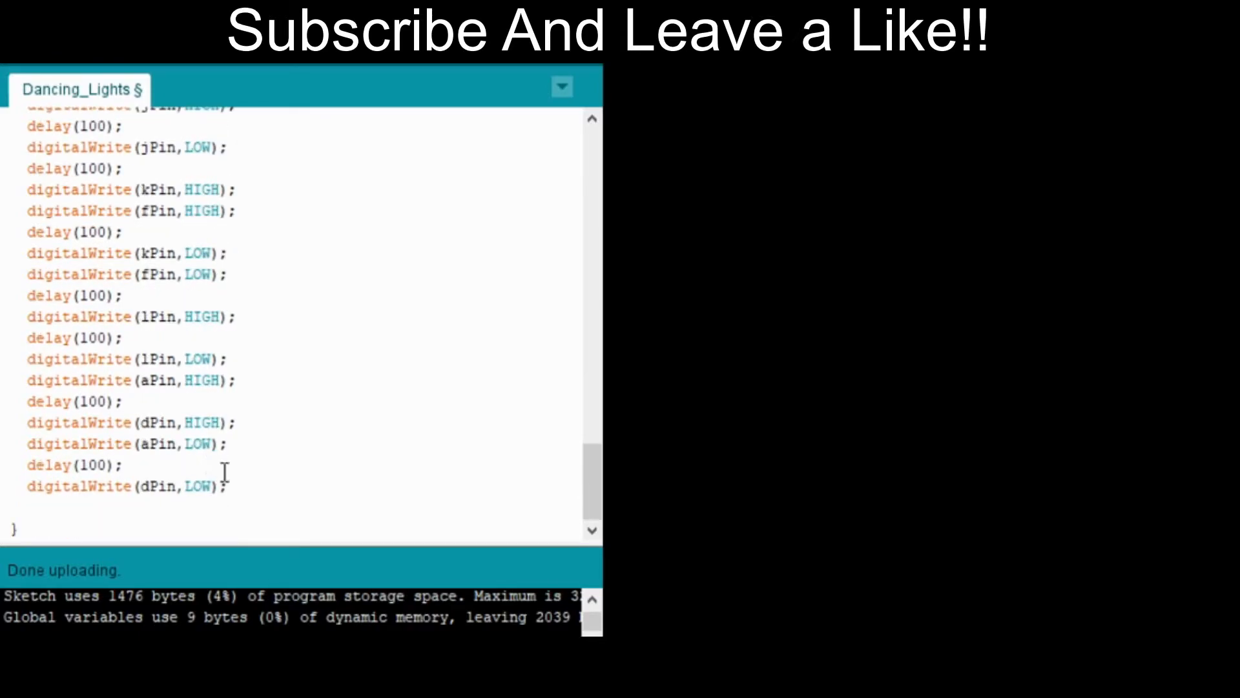